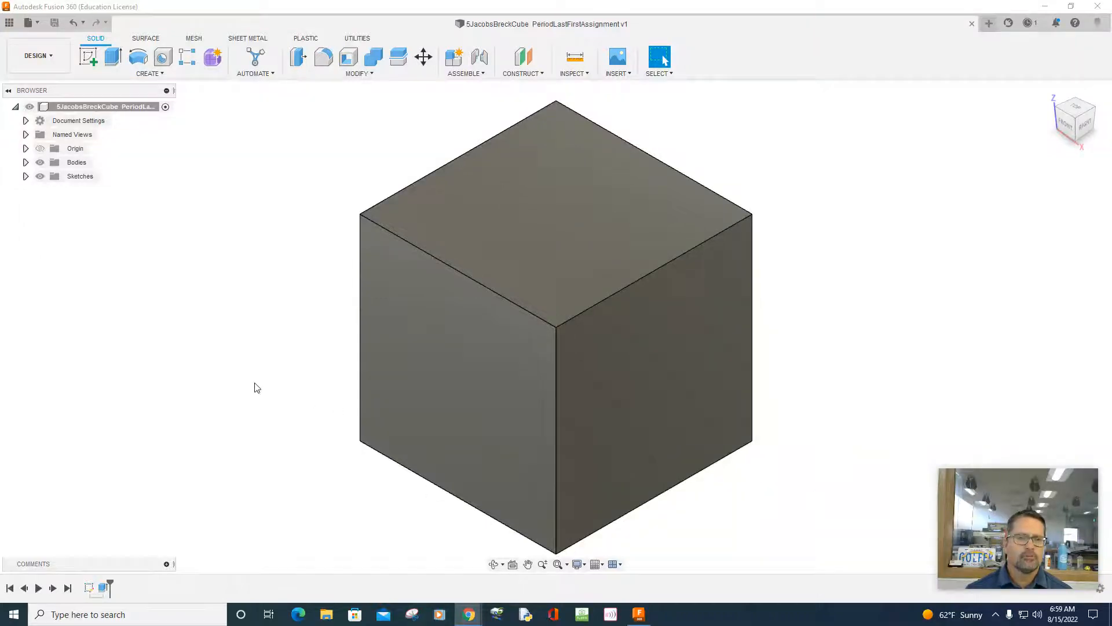
pyautogui.moveTo(937, 323)
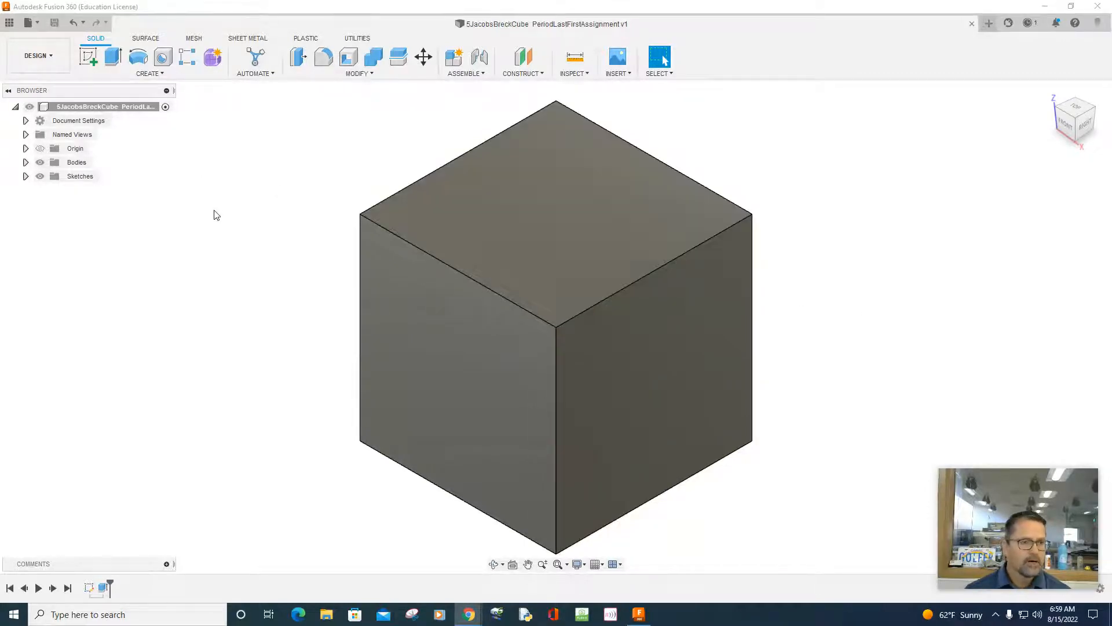
pyautogui.moveTo(201, 201)
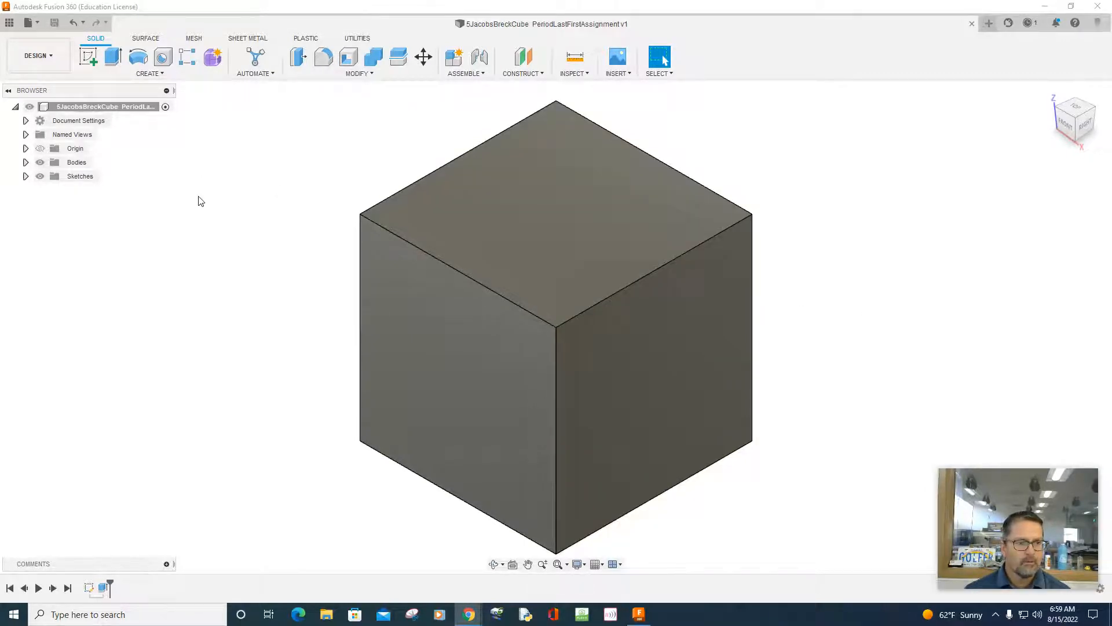
pyautogui.moveTo(9, 22)
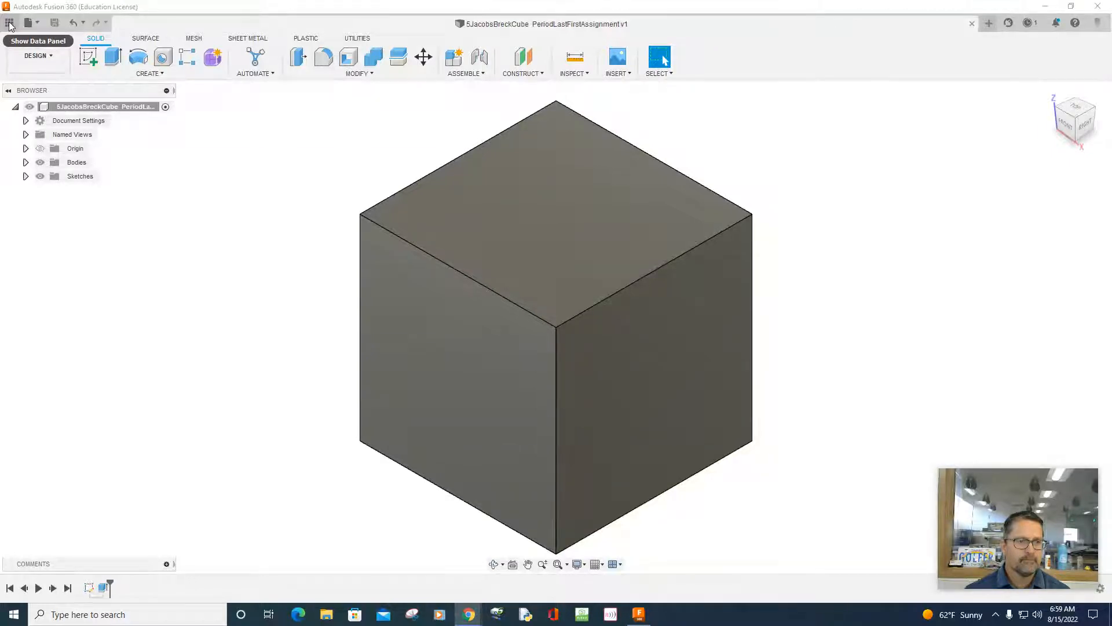
# - Open the Data panel to list the Period1 project files, including the cube design
pyautogui.click(9, 24)
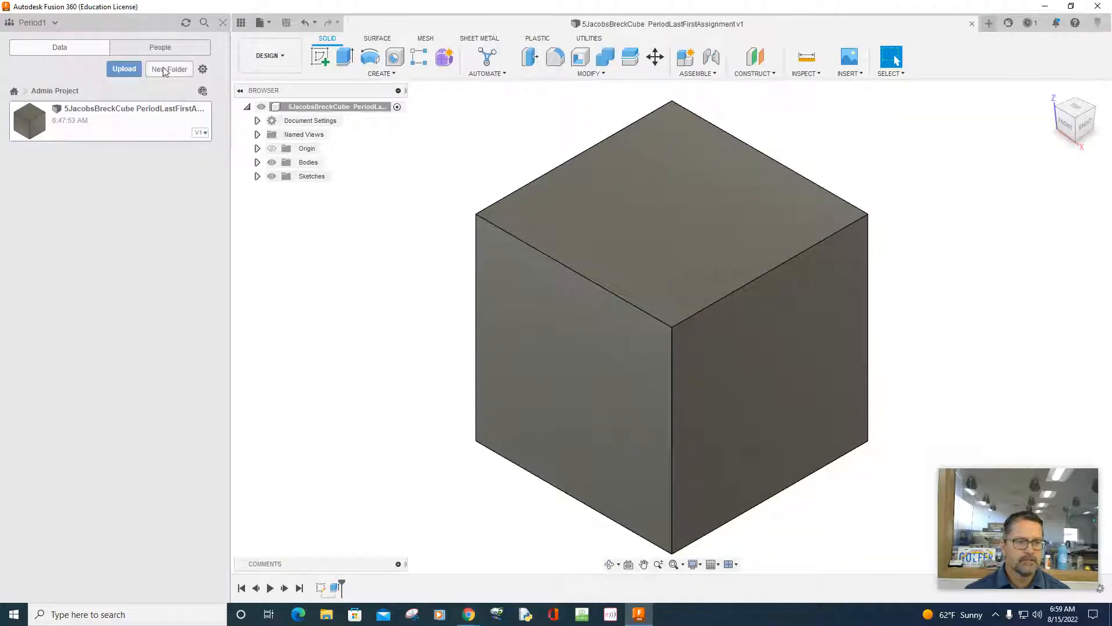
pyautogui.moveTo(123, 552)
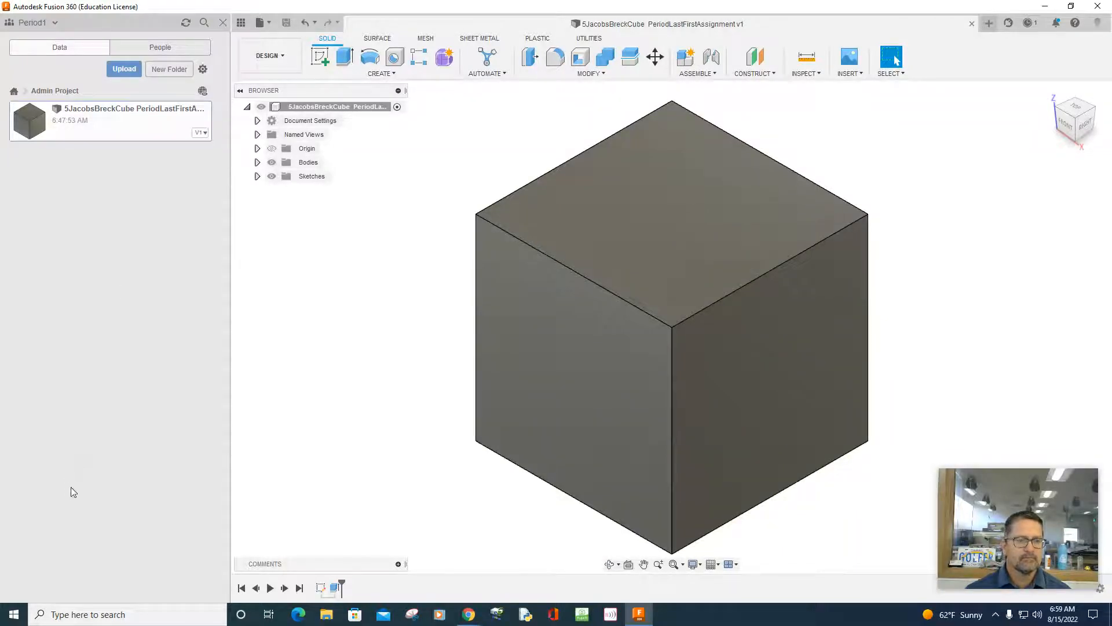
pyautogui.moveTo(132, 124)
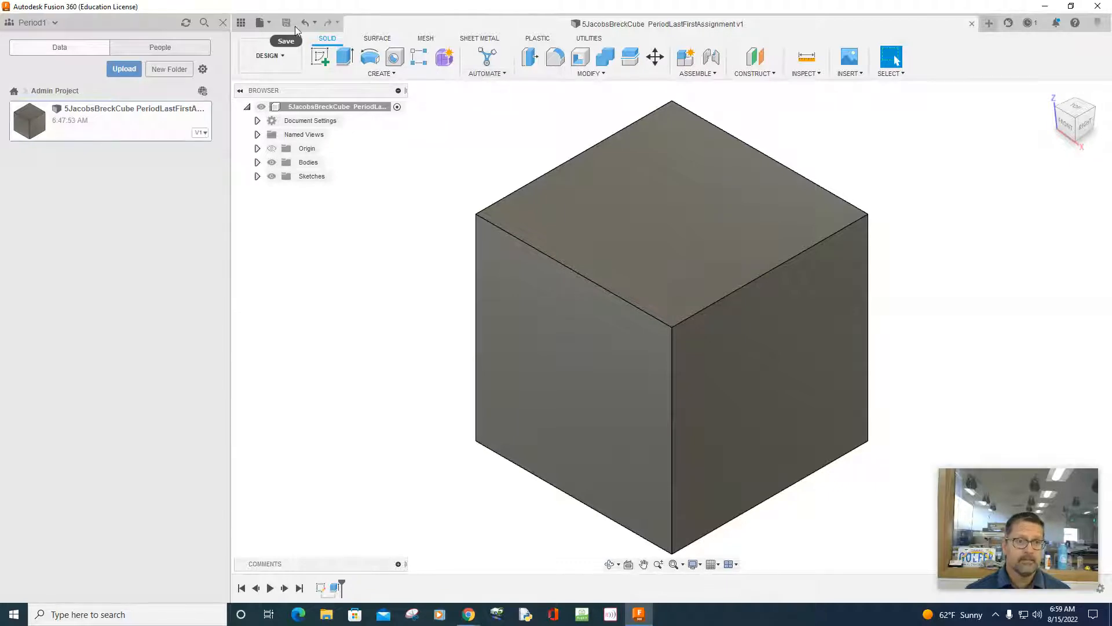
pyautogui.moveTo(285, 23)
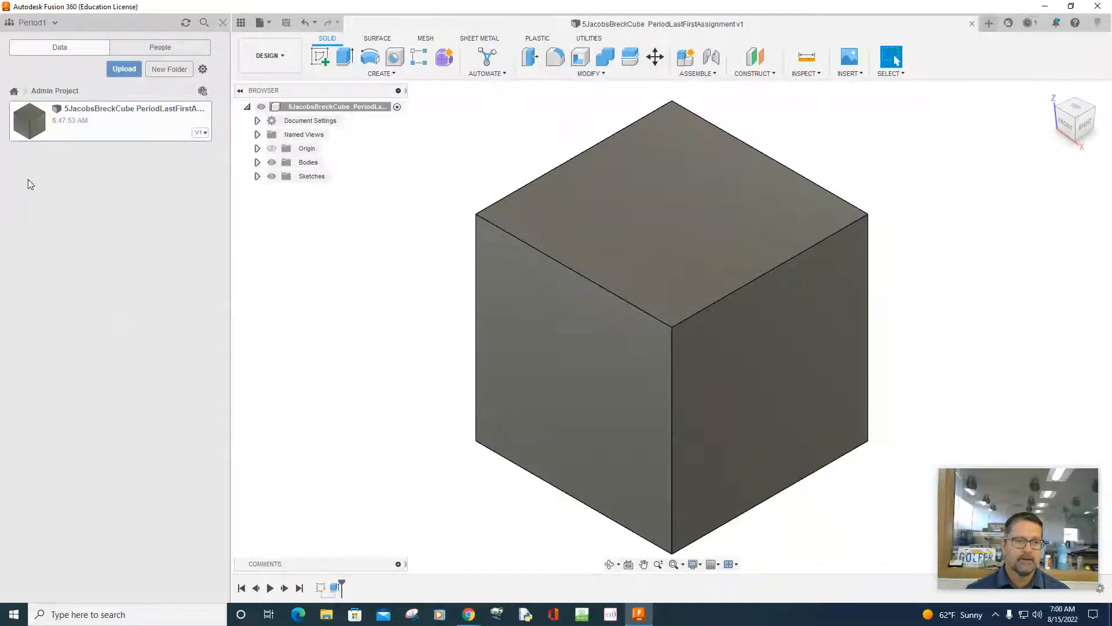
pyautogui.moveTo(13, 91)
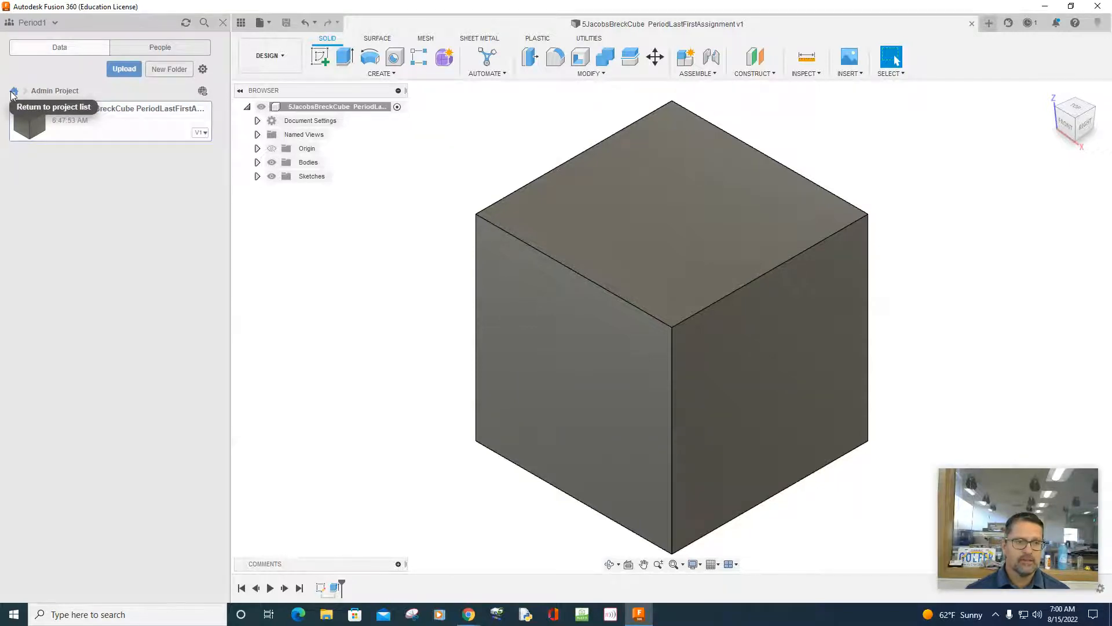
pyautogui.click(12, 91)
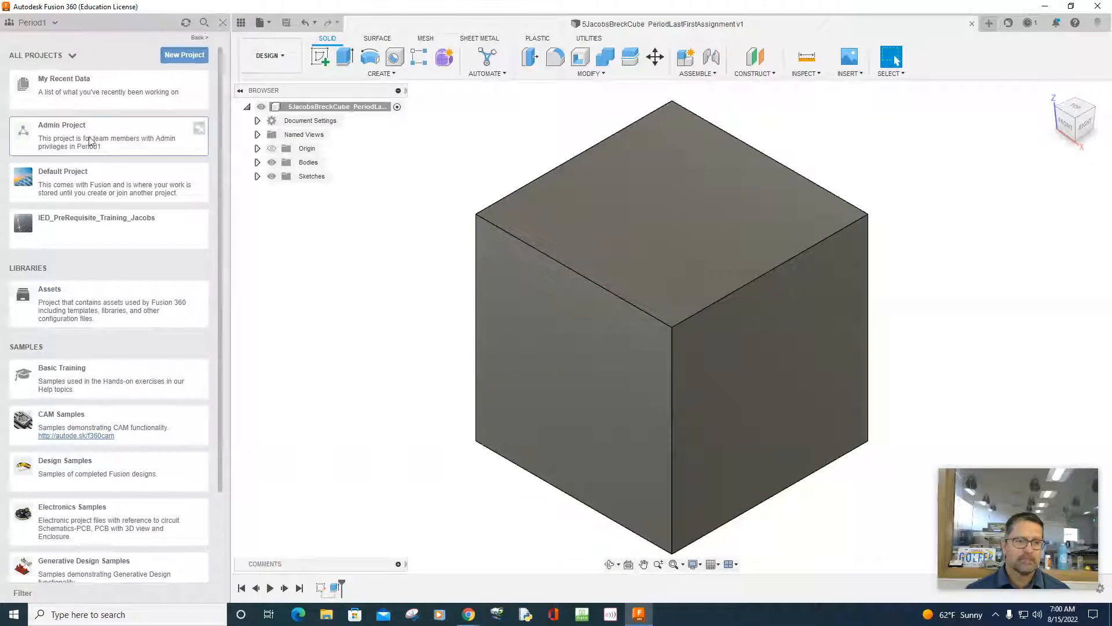
pyautogui.moveTo(127, 476)
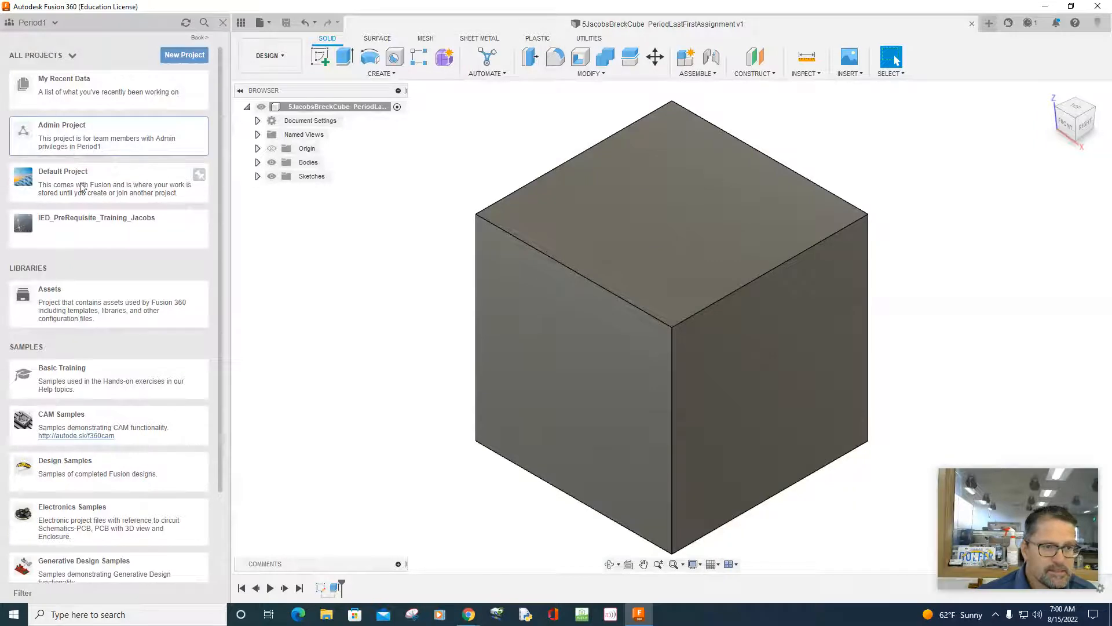
pyautogui.moveTo(88, 260)
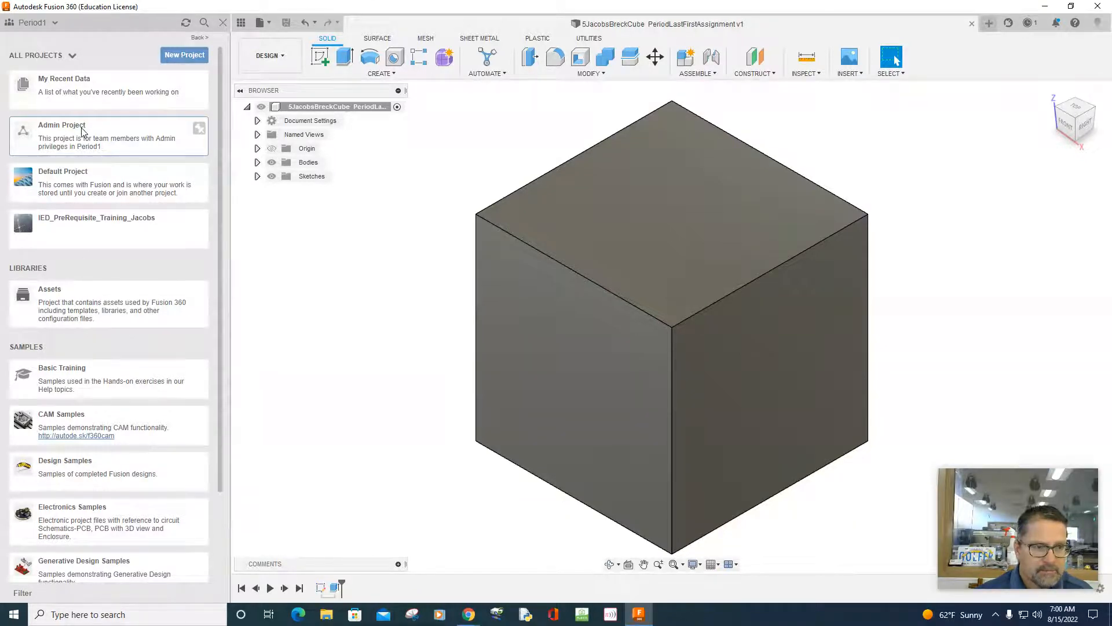
pyautogui.click(62, 135)
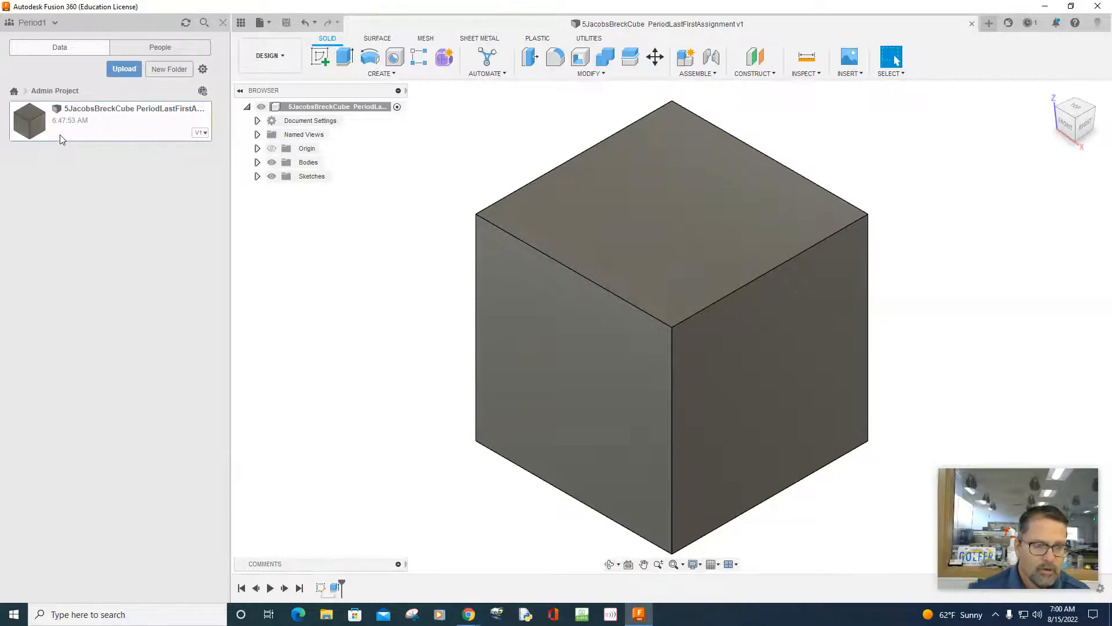
pyautogui.moveTo(78, 127)
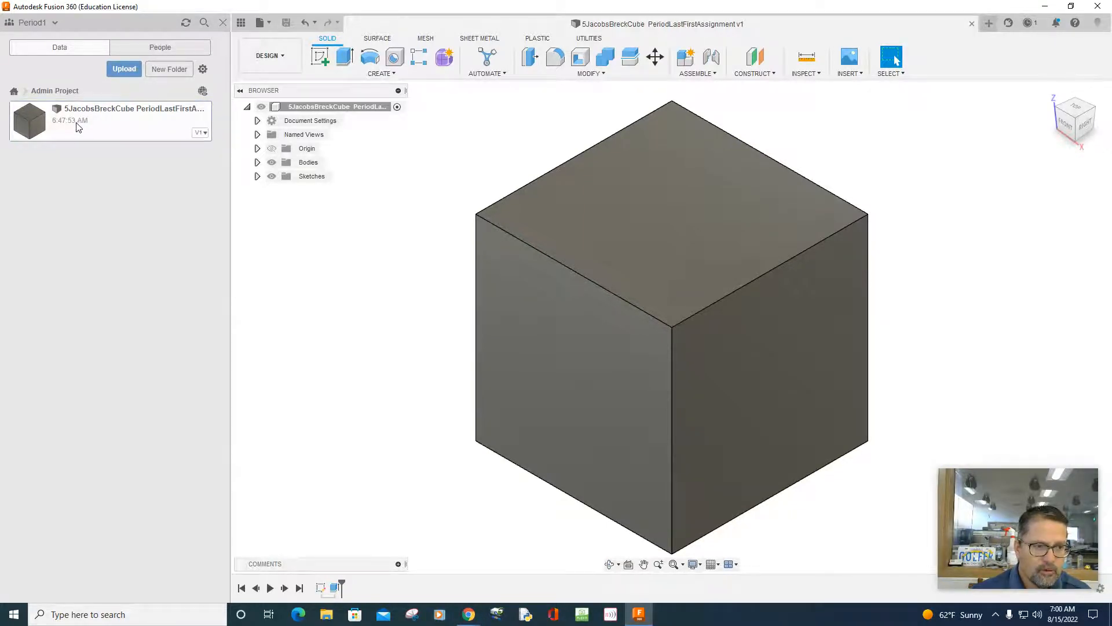
# - Bring up the file actions context menu on the cube design thumbnail
pyautogui.rightClick(107, 117)
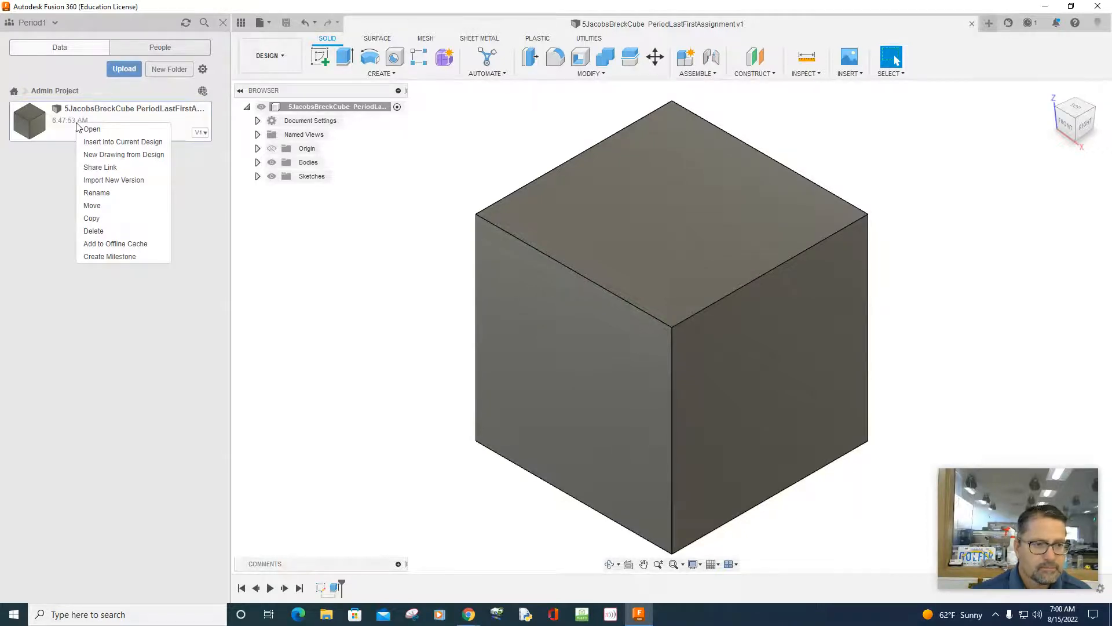
pyautogui.moveTo(86, 180)
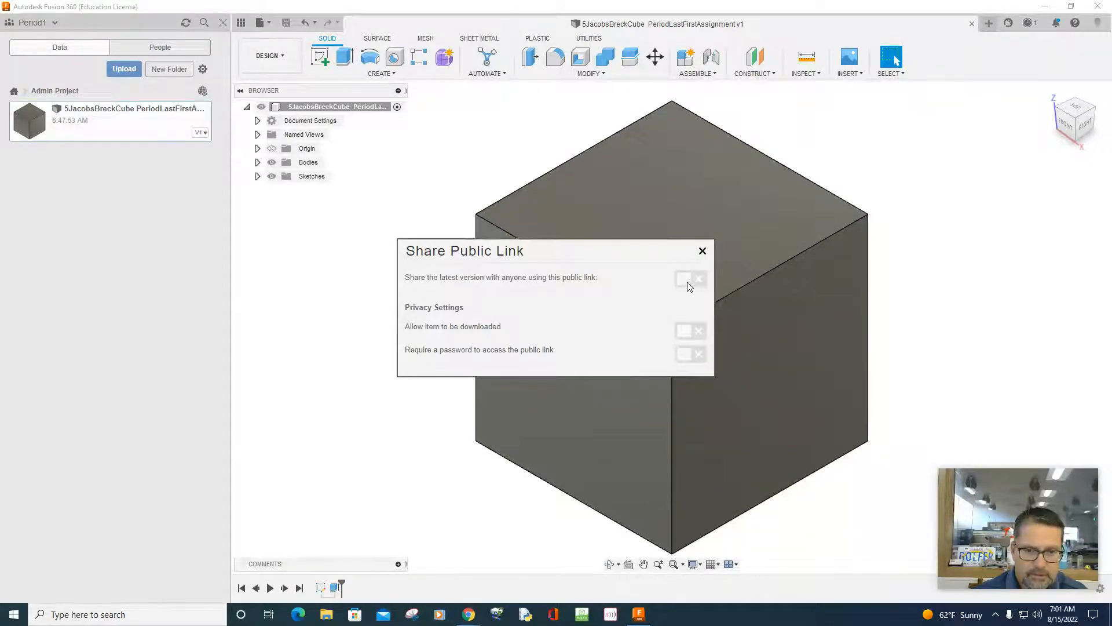
# - Switch on public link sharing with downloading allowed for the cube design
pyautogui.click(689, 278)
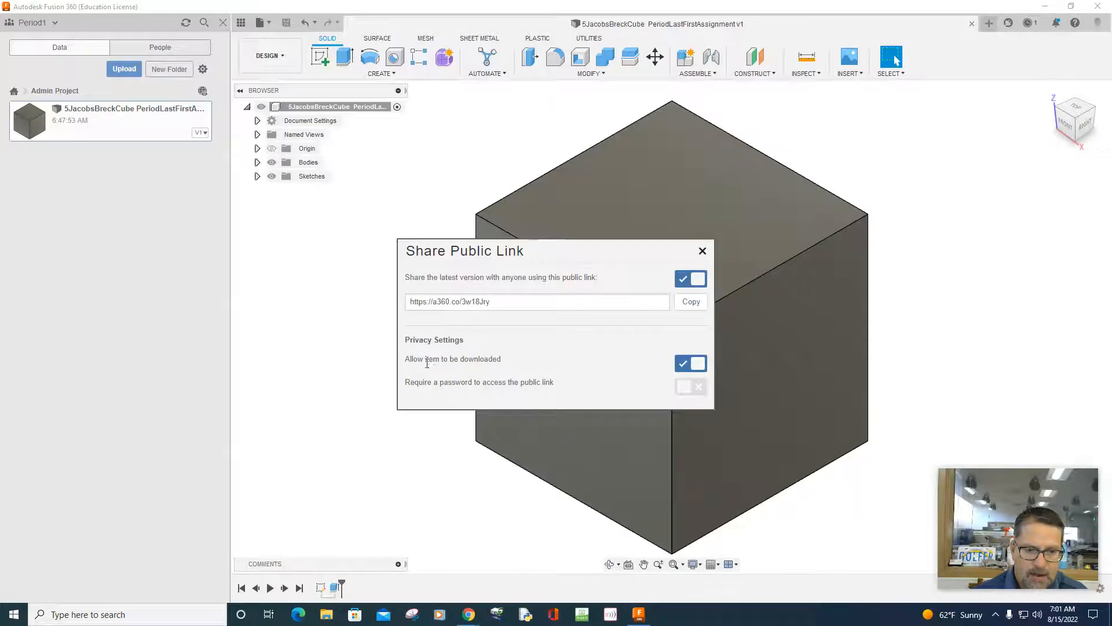
pyautogui.moveTo(481, 313)
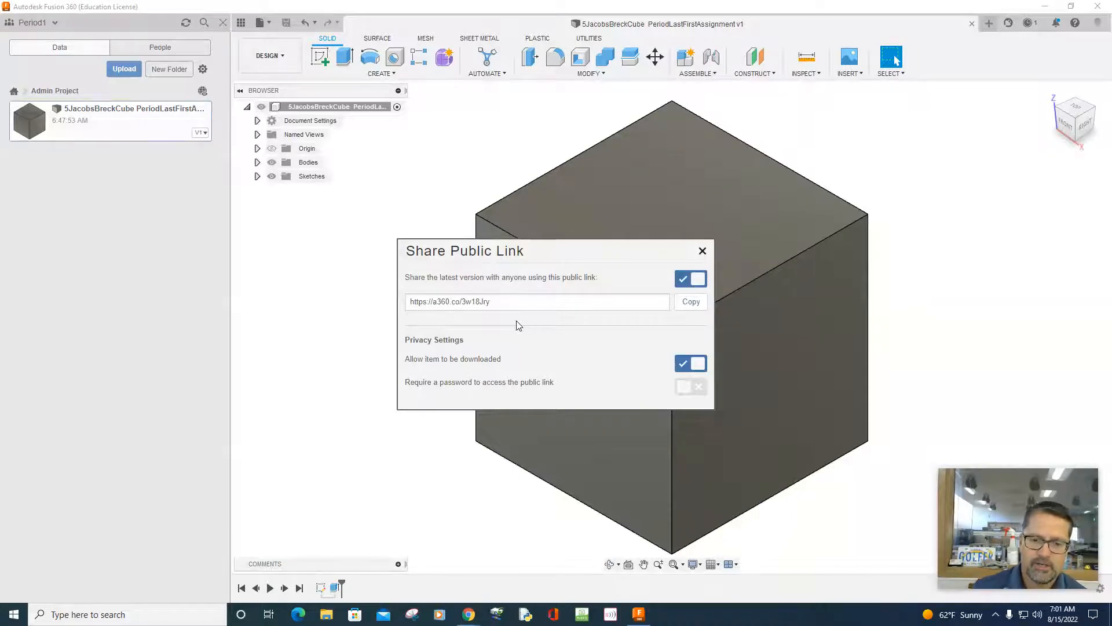
pyautogui.moveTo(534, 342)
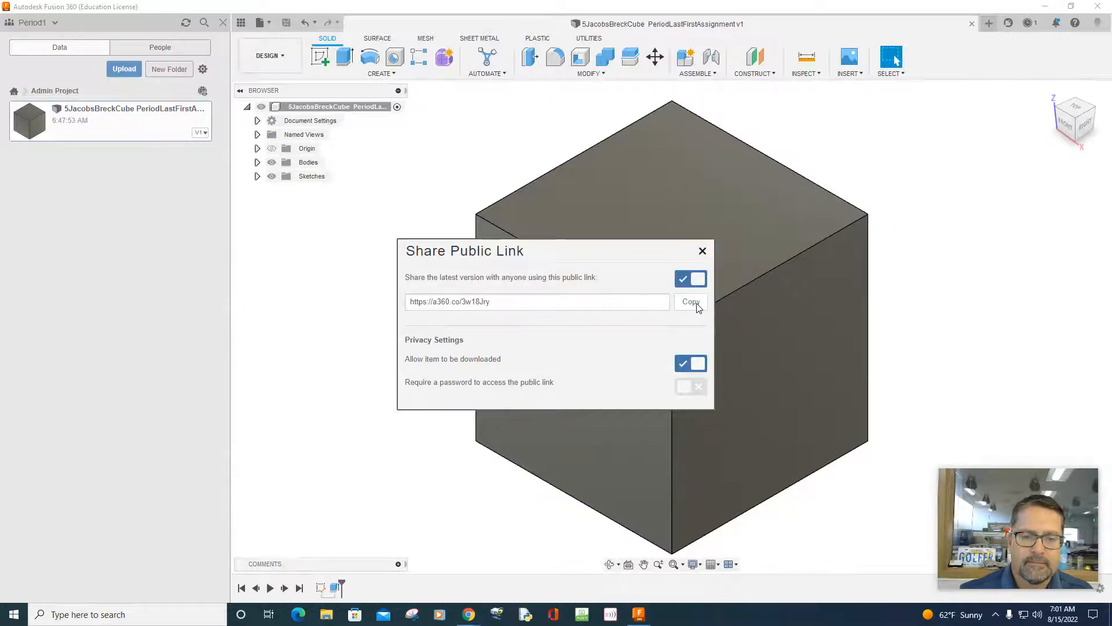
# - Copy the cube design's generated public link URL
pyautogui.click(689, 301)
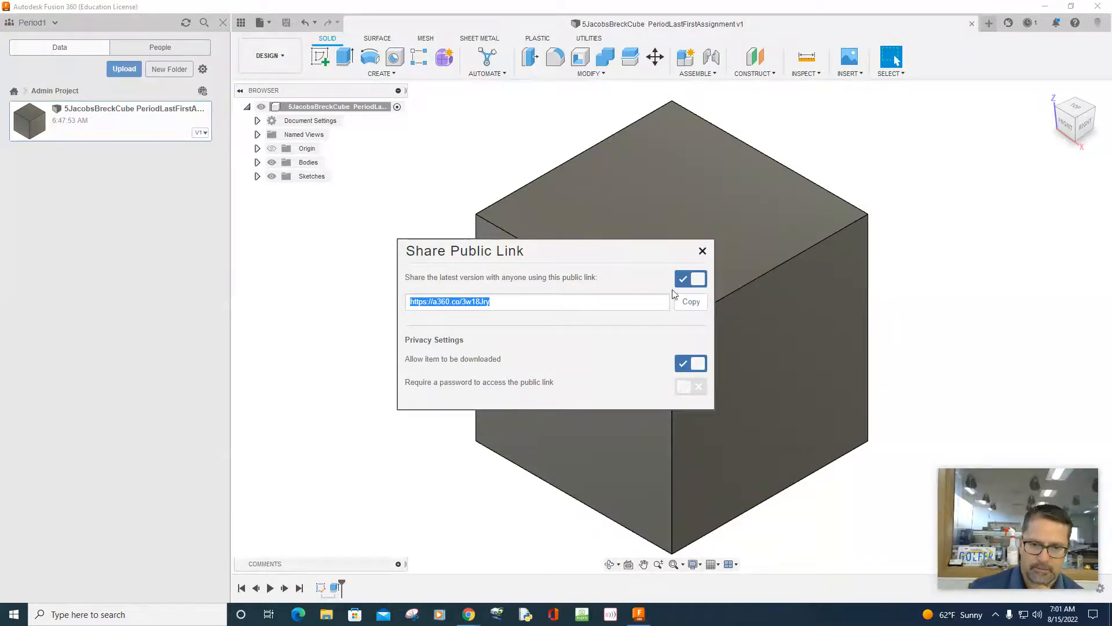
pyautogui.moveTo(487, 353)
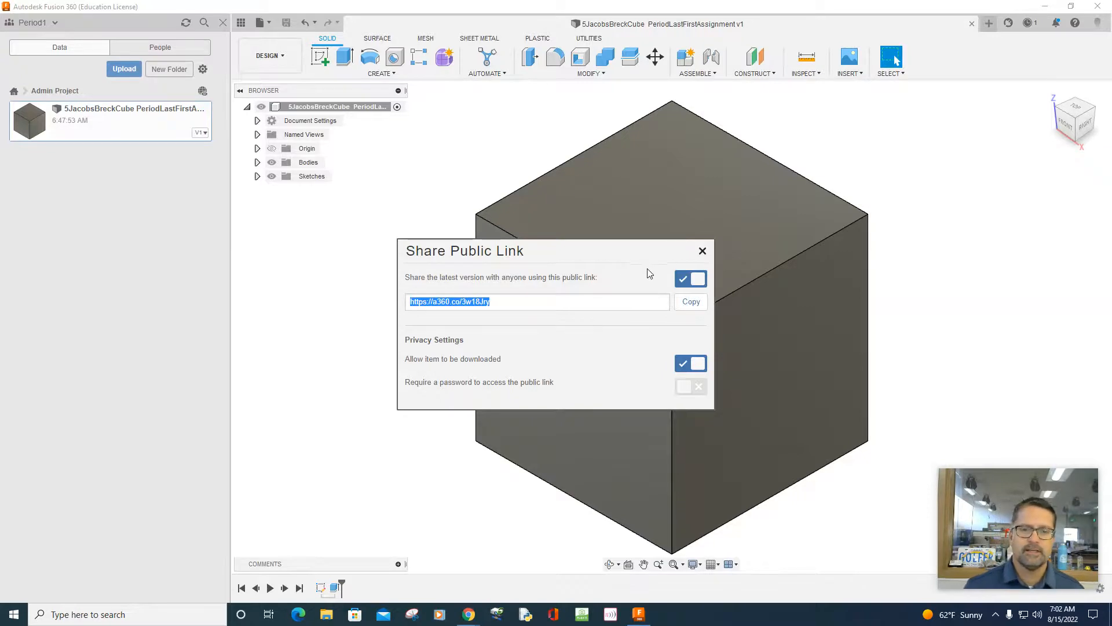
pyautogui.moveTo(706, 579)
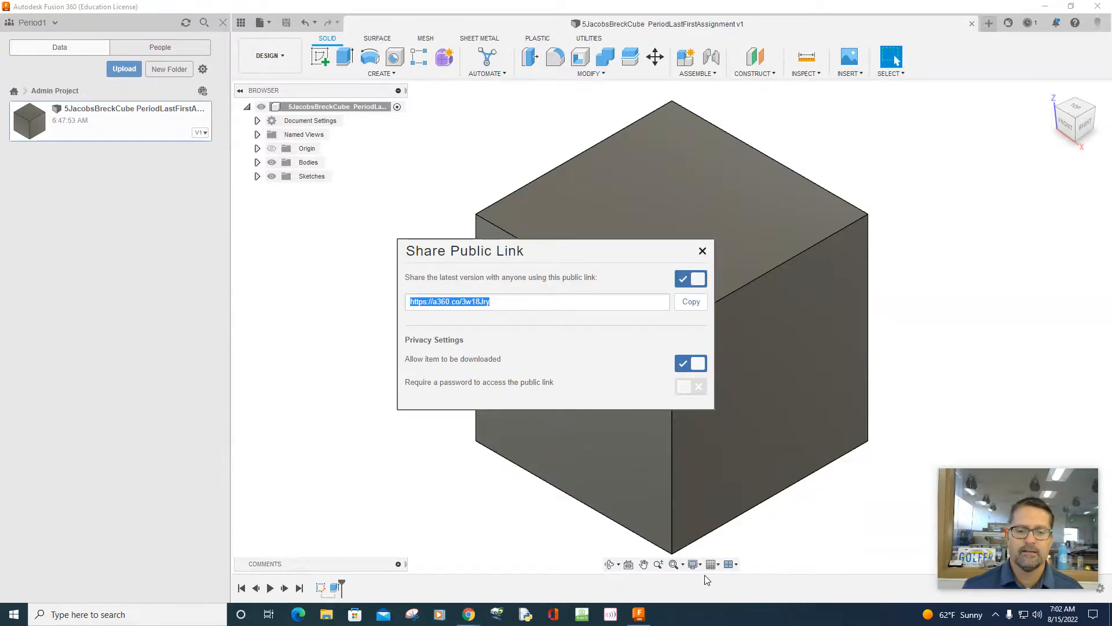
pyautogui.moveTo(667, 361)
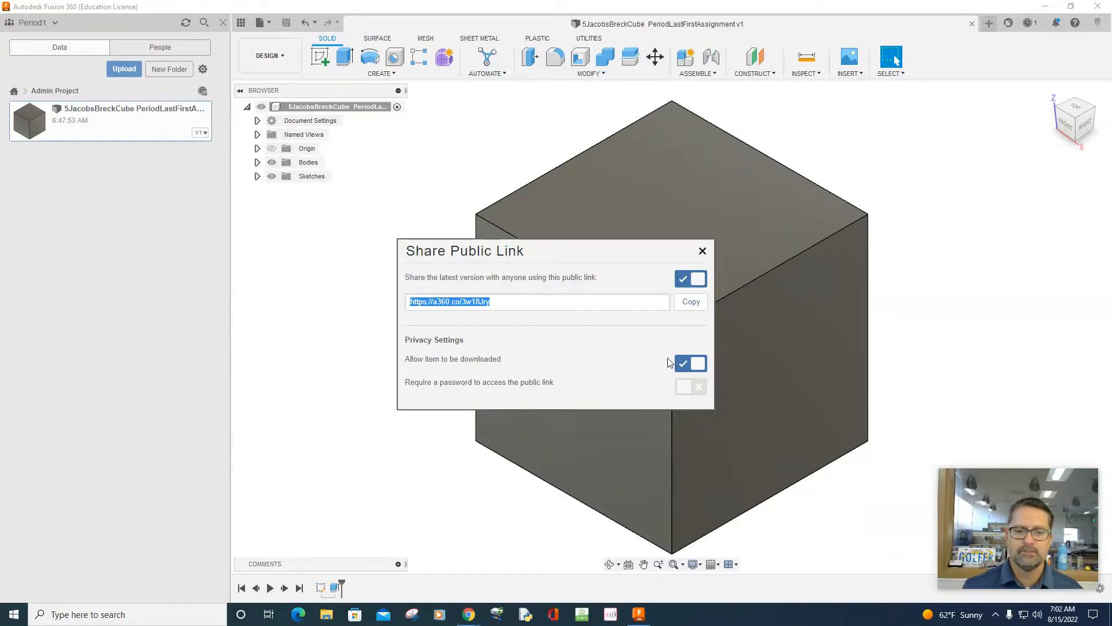